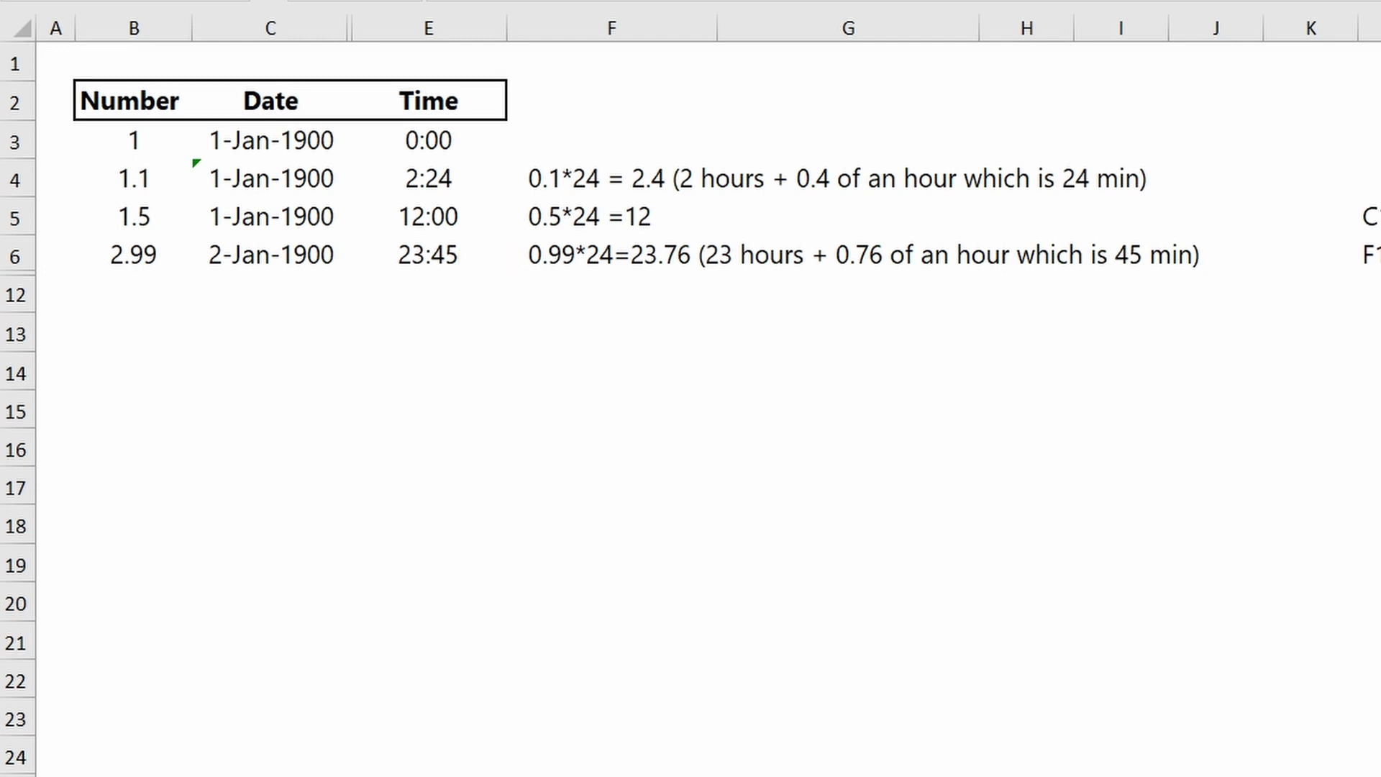
Switch to the Demo2 sheet with the hour-to-decimal and London–Tokyo tables.
click(215, 770)
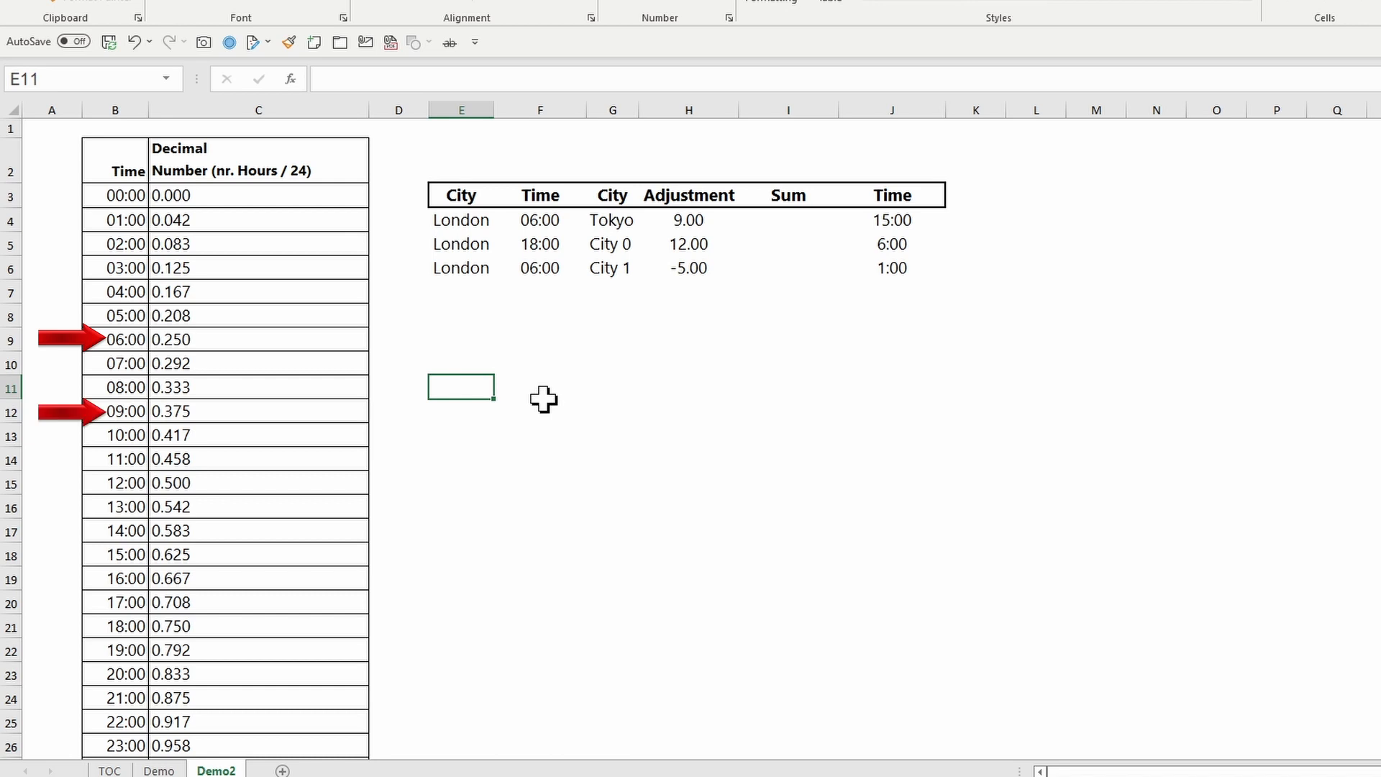
mouse_move(635, 365)
text(=C9)
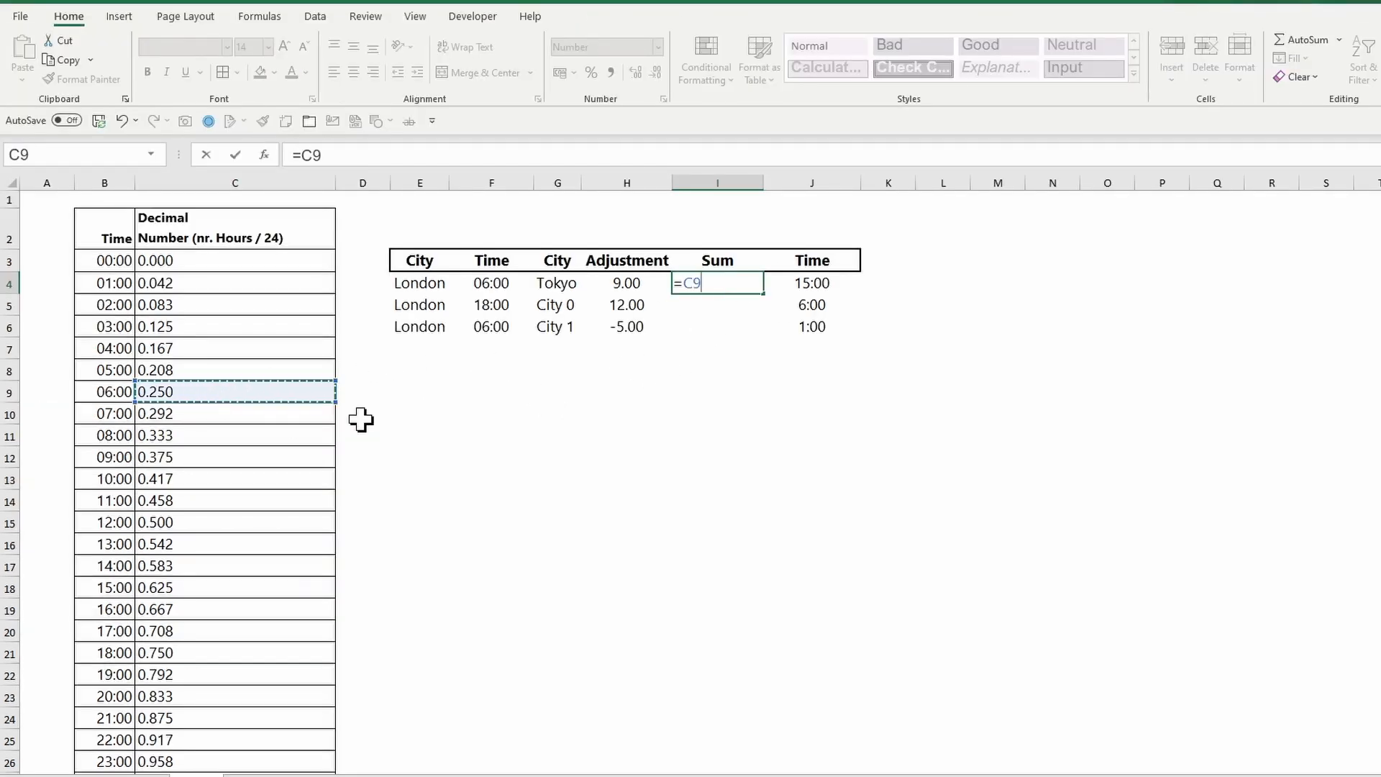
Add the 09:00 decimal to Tokyo's Sum and format it as Time, showing 15:00:00.
text(+)
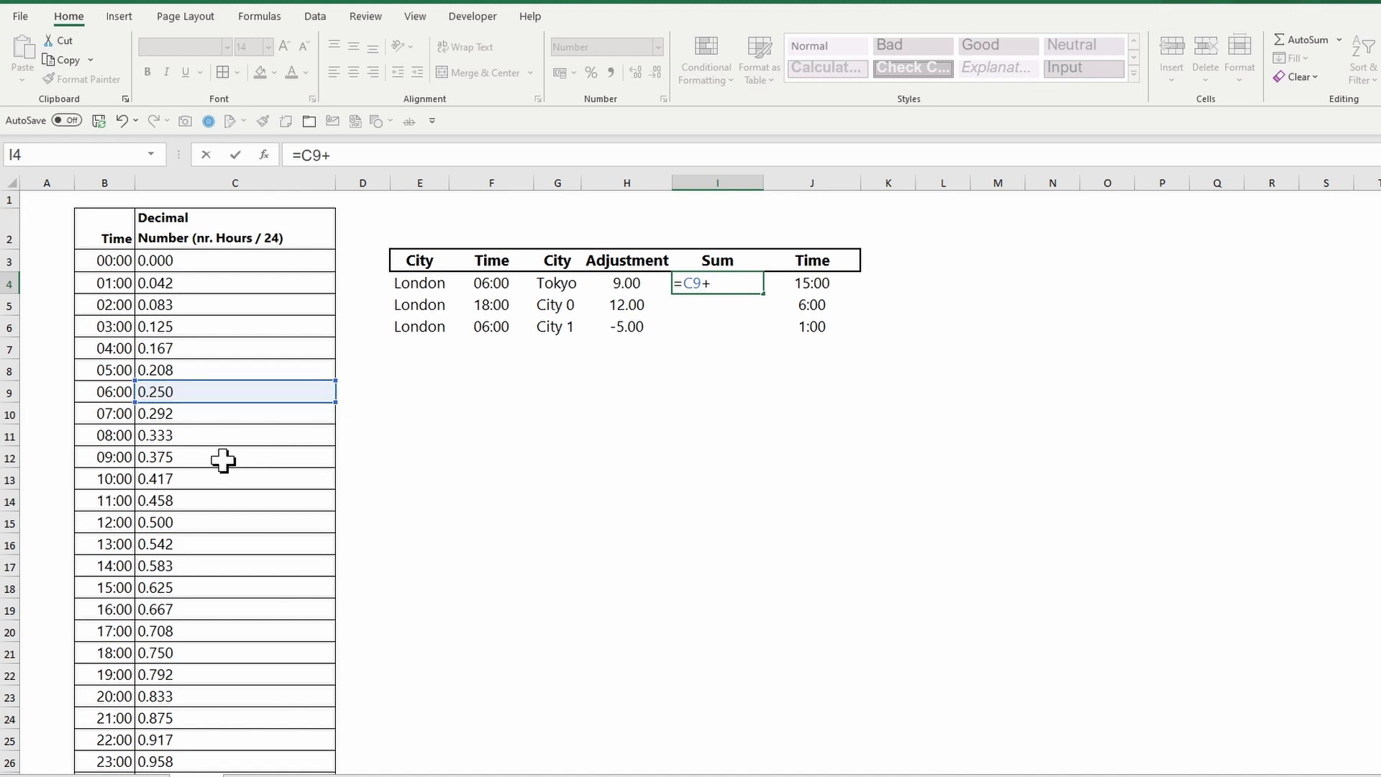
click(234, 457)
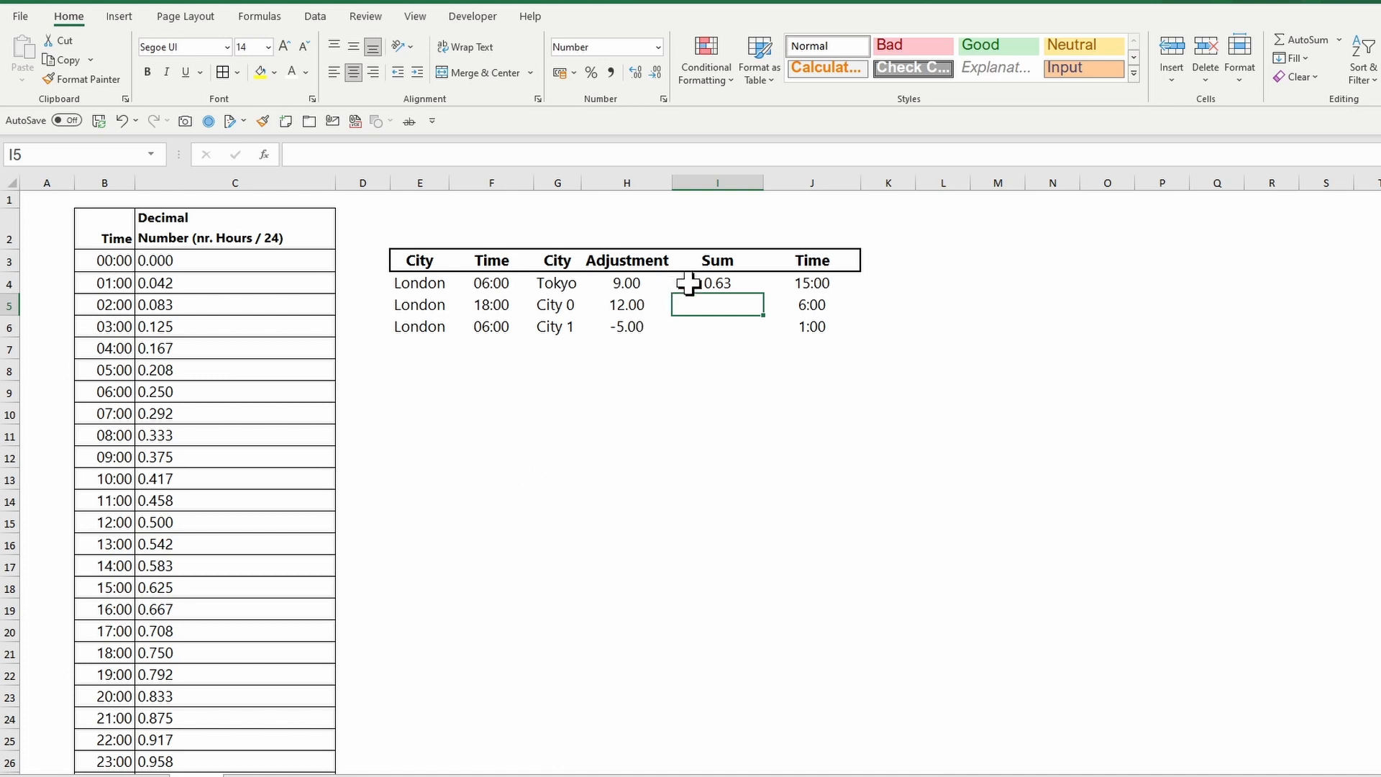
click(656, 47)
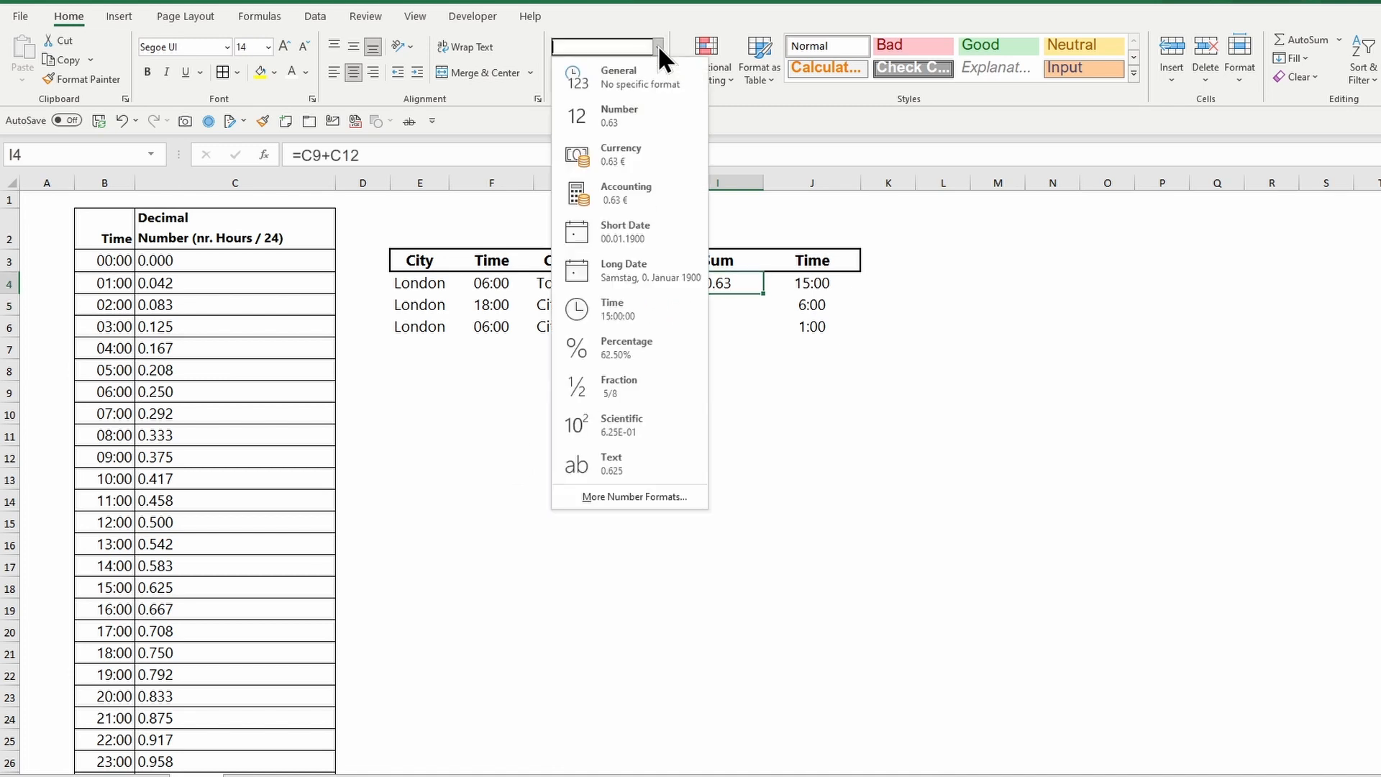
click(612, 310)
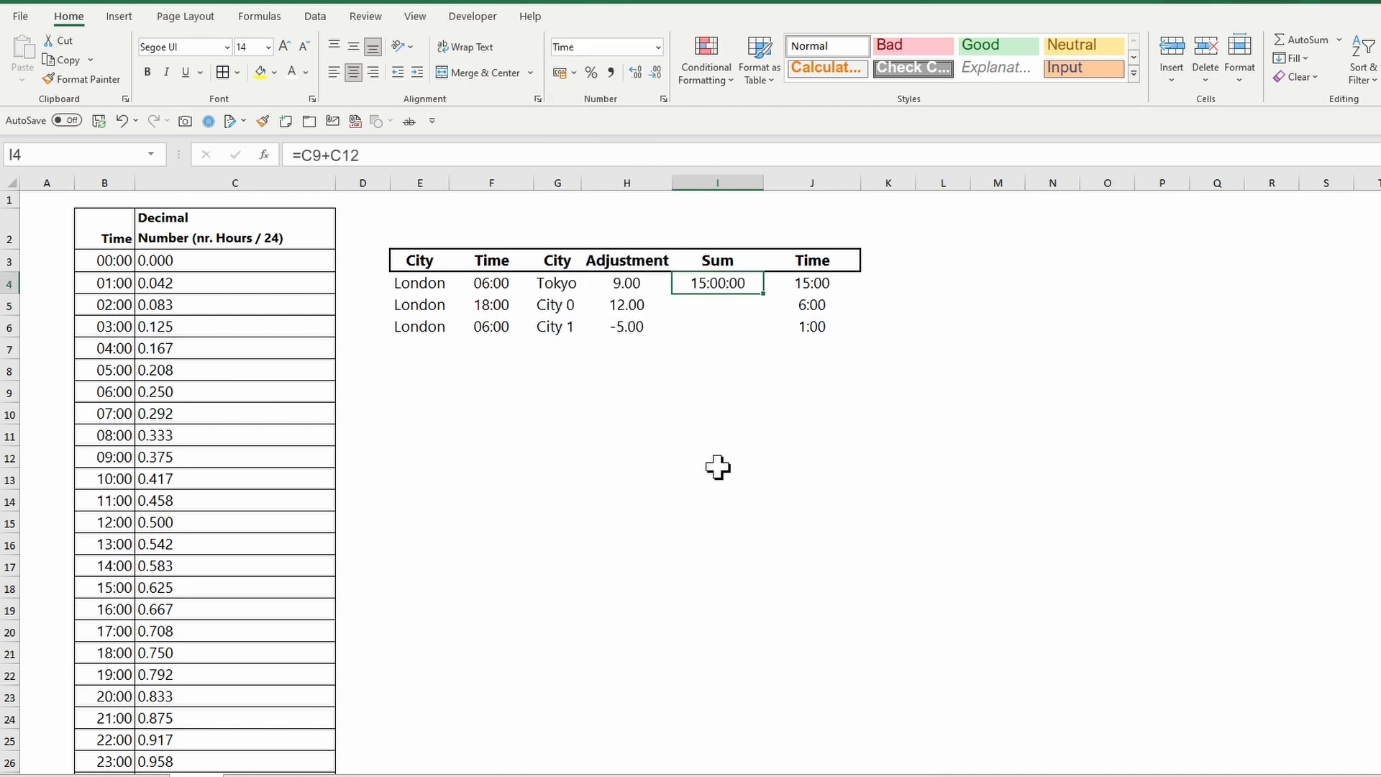
click(717, 456)
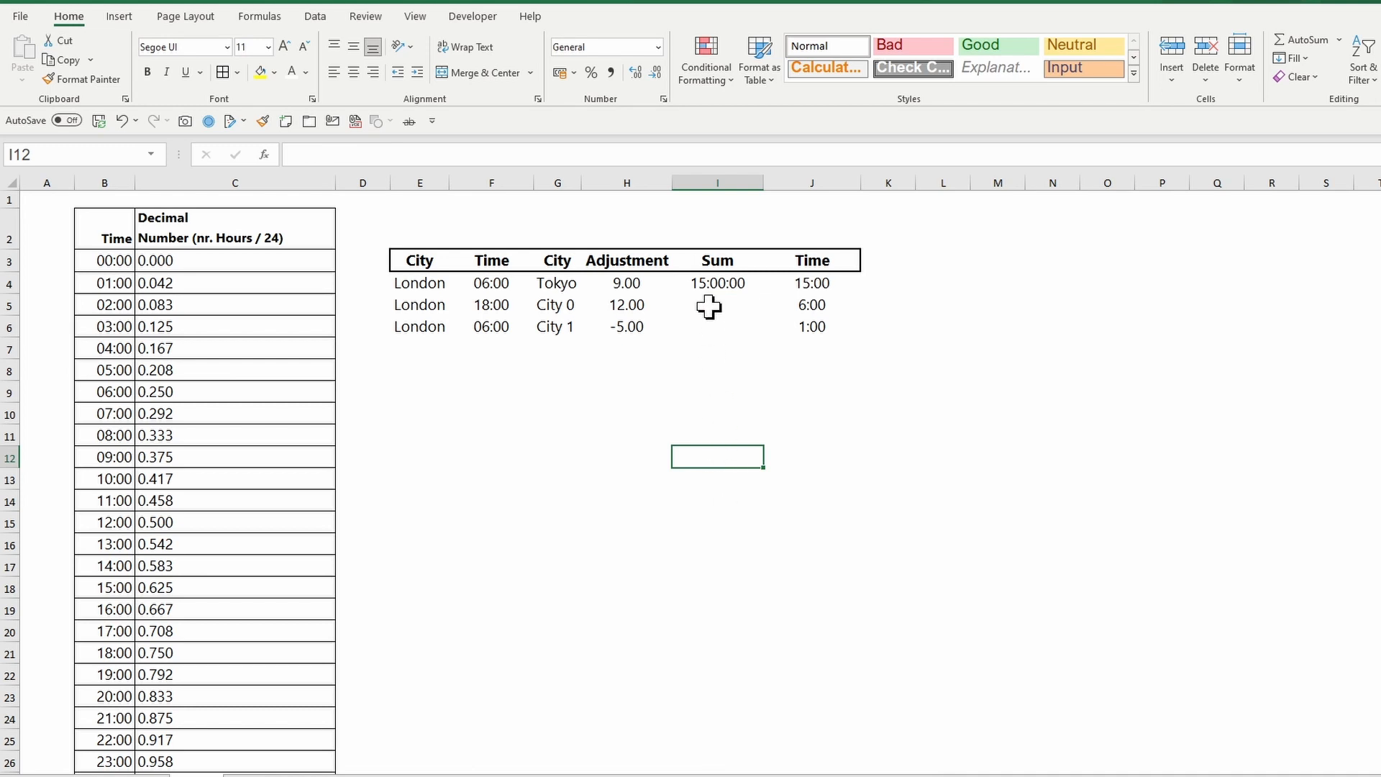
Enter =C21+C15 in City 0's Sum, adding the 18:00 and 12:00 decimals.
text(=)
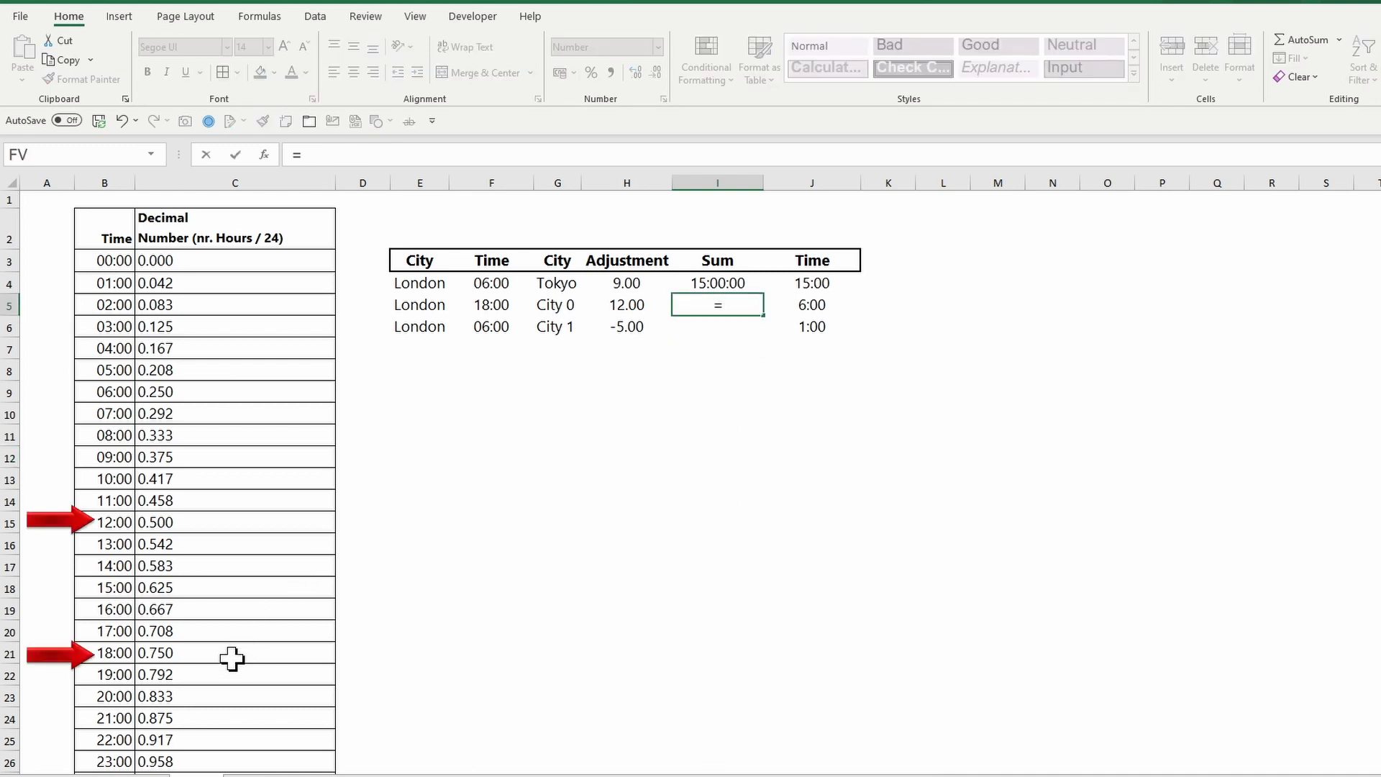
click(235, 652)
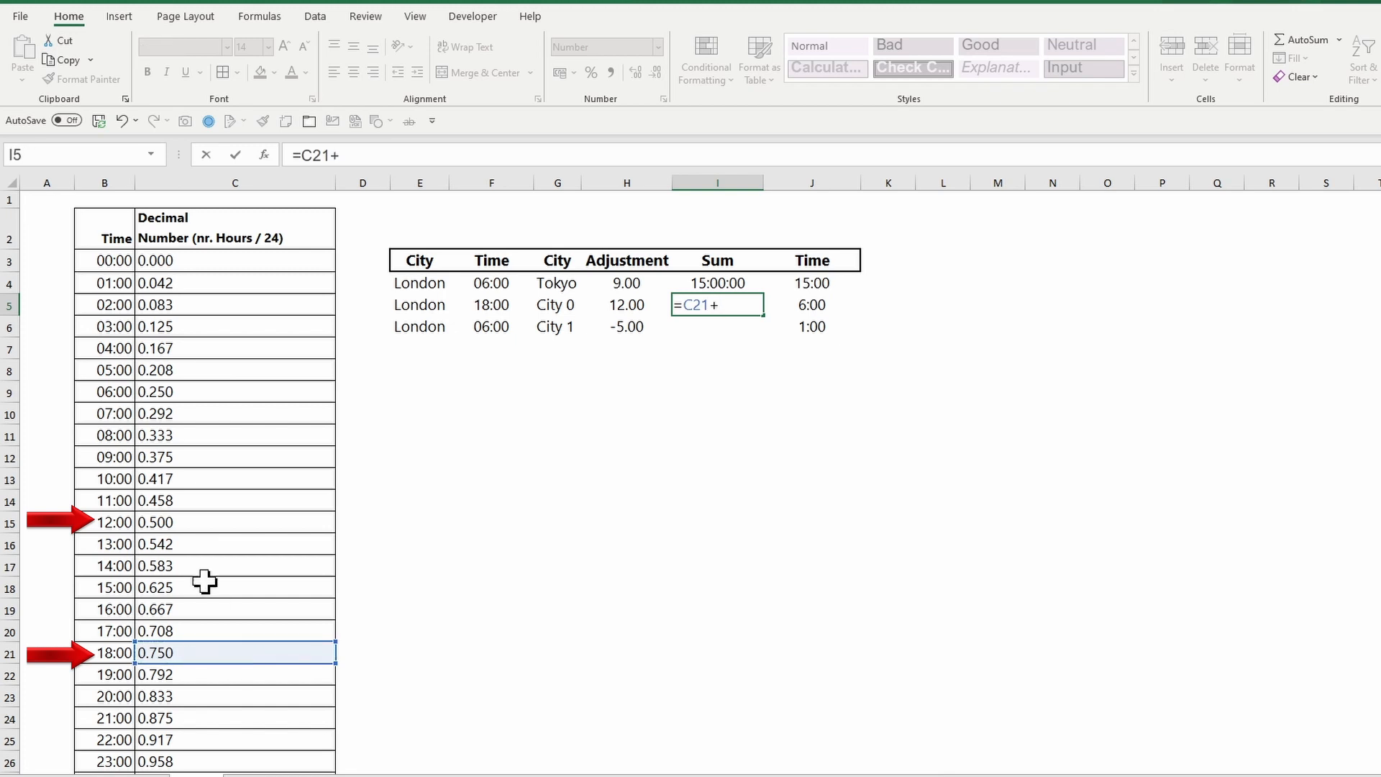
click(235, 522)
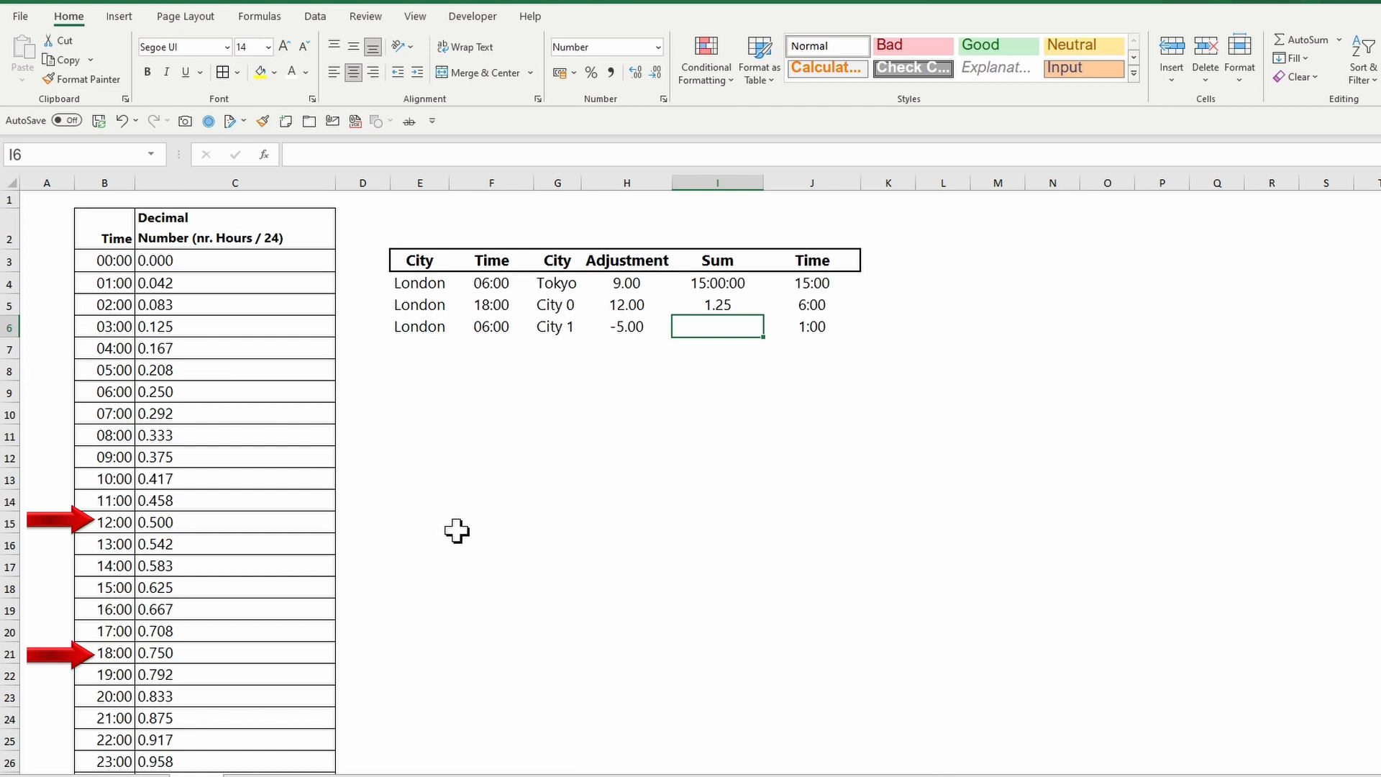
mouse_move(468, 533)
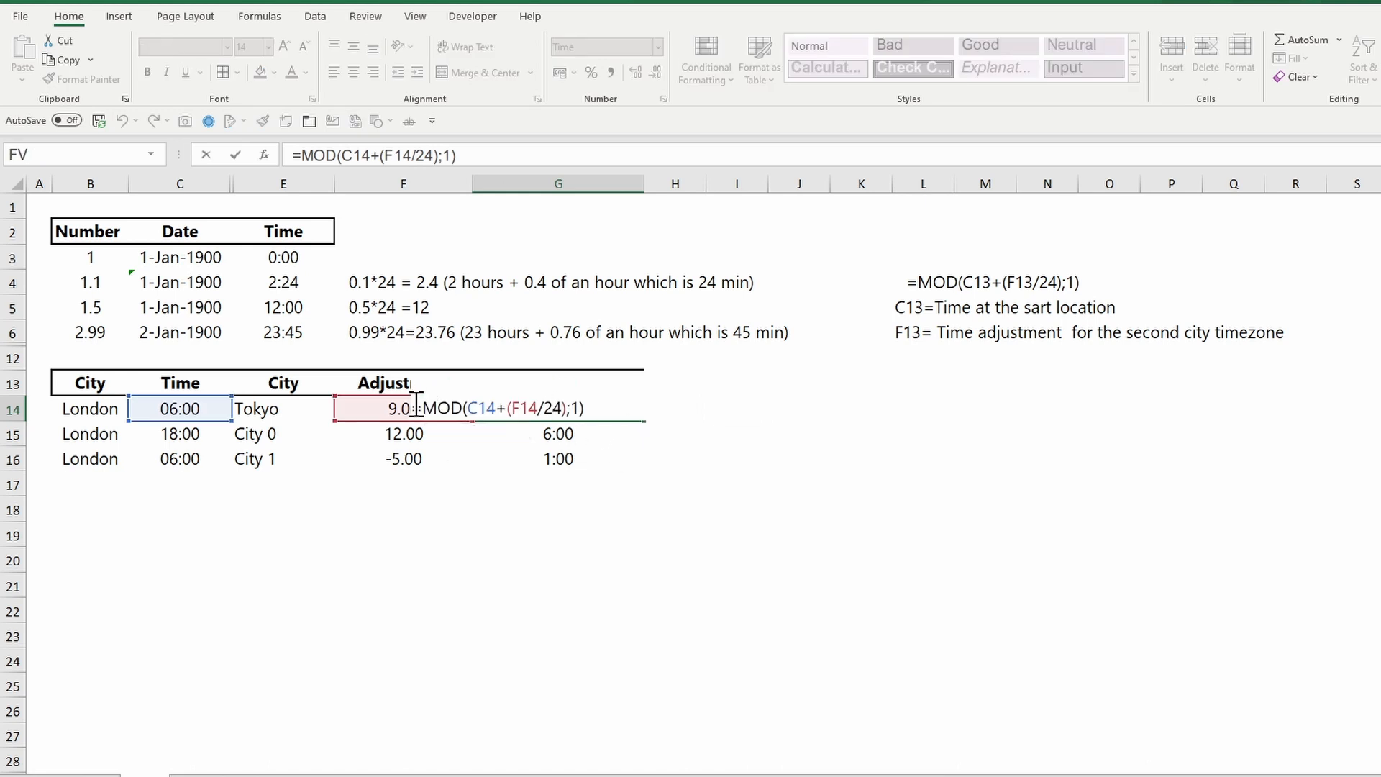
mouse_move(433, 484)
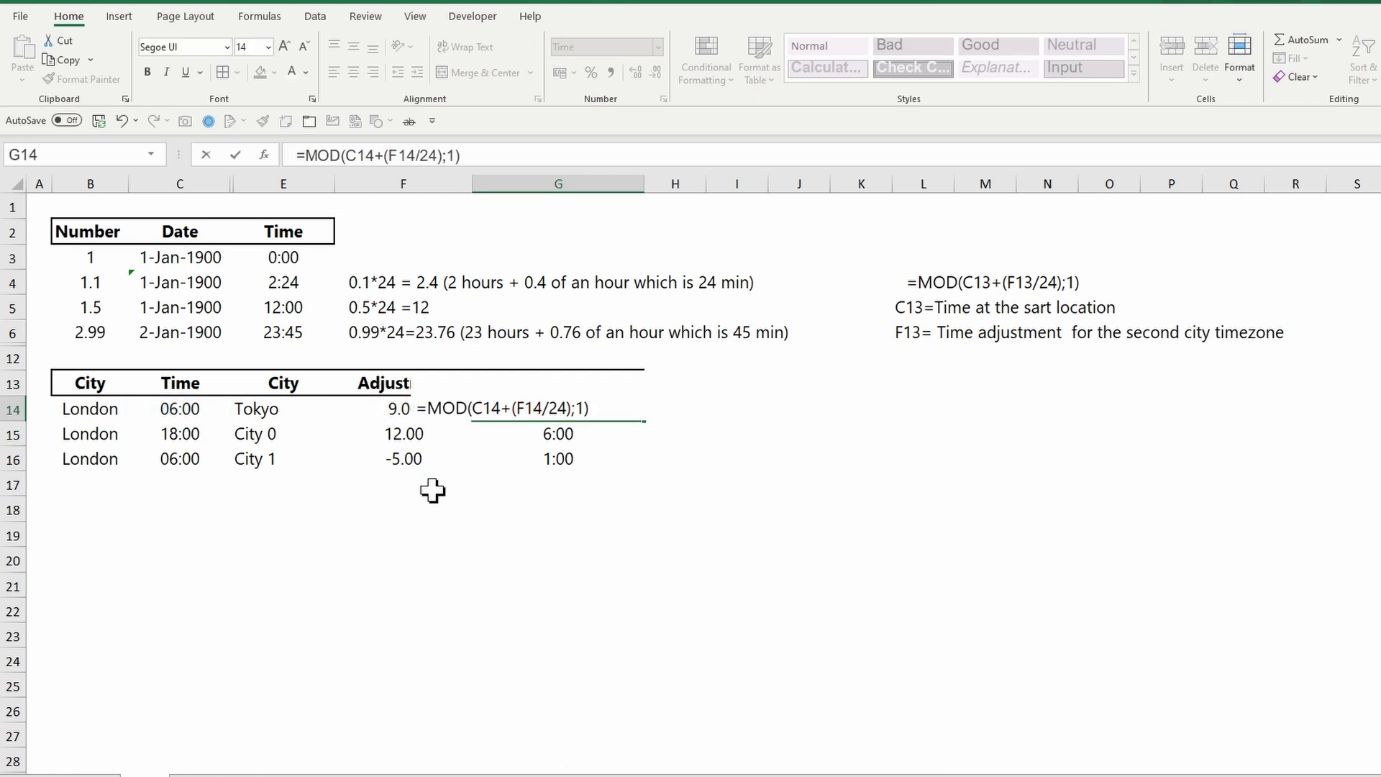
Scroll down to the Mod Function table of numbers, divisors and remainders.
scroll(down, 3)
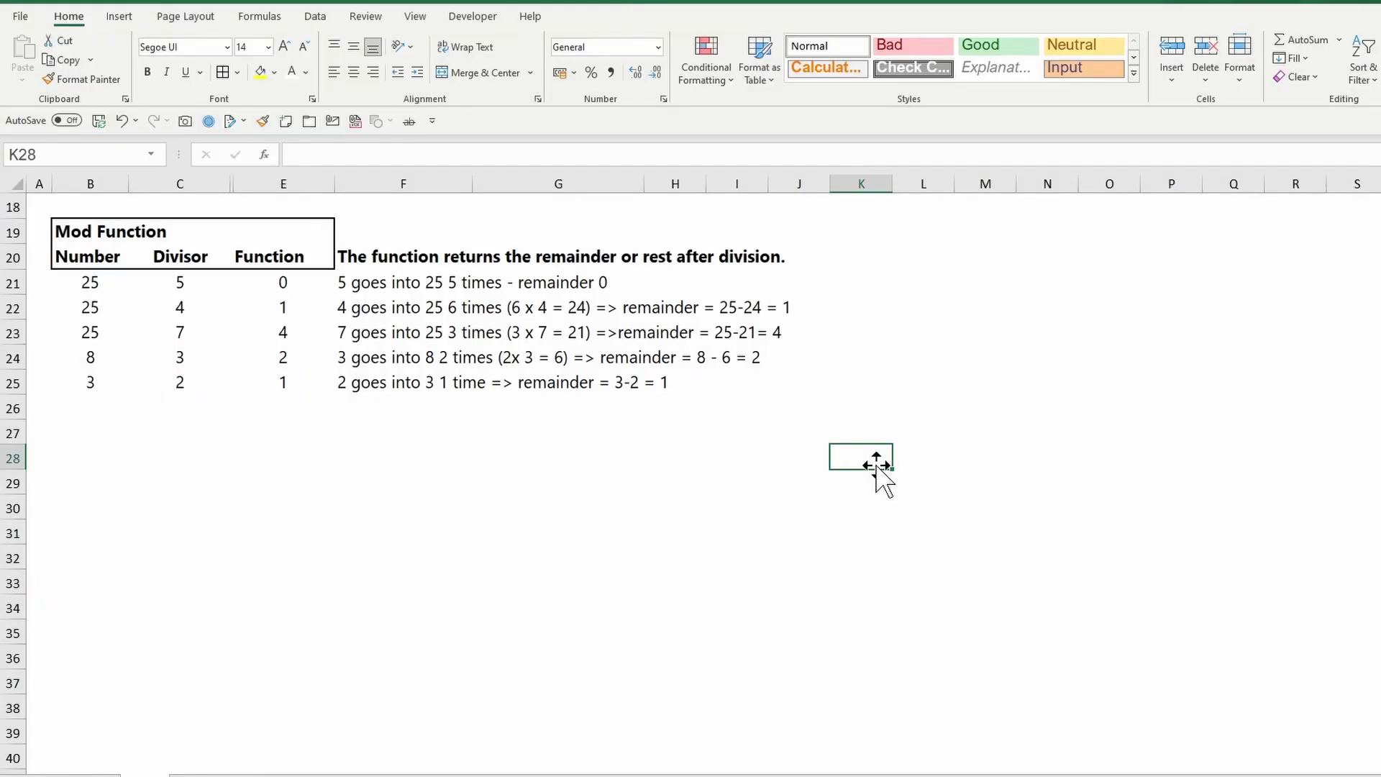